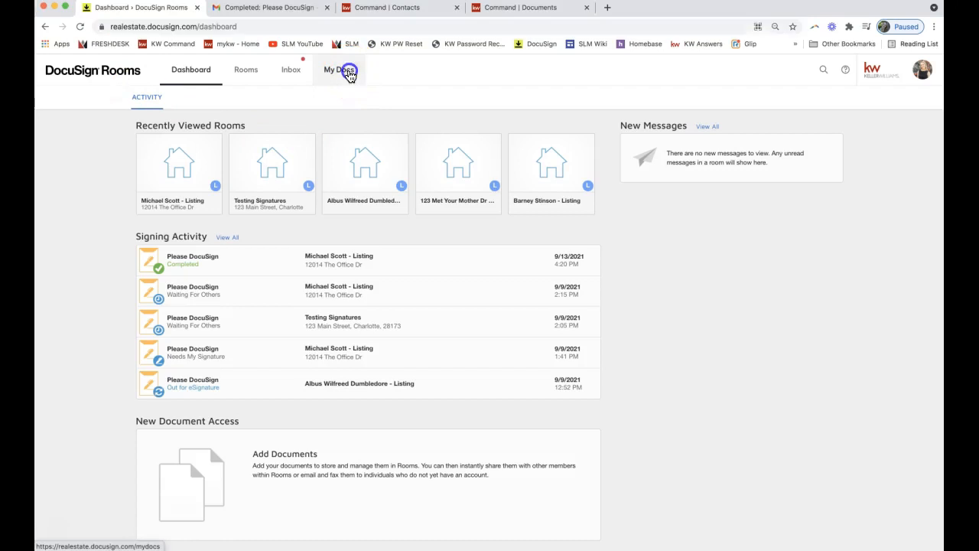
# Open My Docs and switch to its Forms section
pyautogui.click(339, 70)
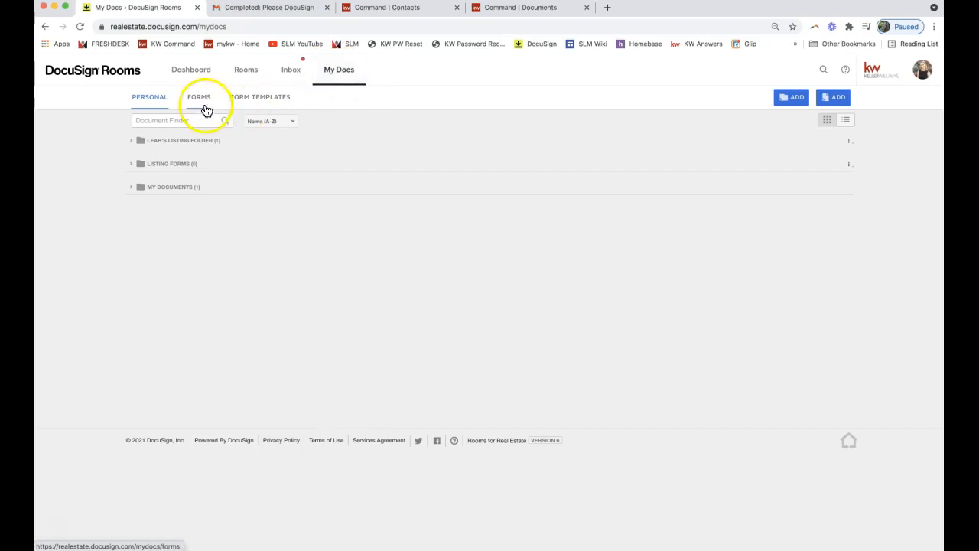
pyautogui.click(199, 97)
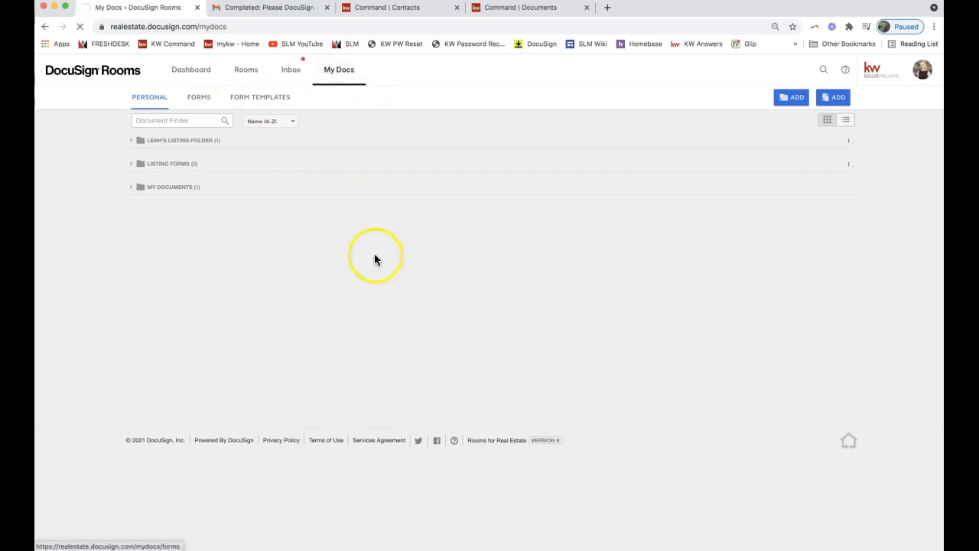
# Browse the Forms library, expanding and scrolling through the NC Listing File forms
pyautogui.click(198, 96)
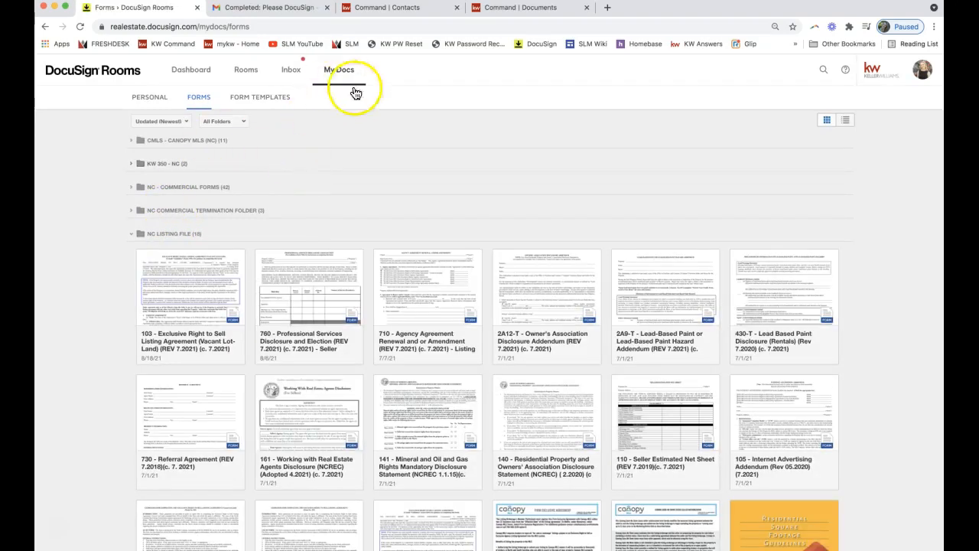
pyautogui.moveTo(223, 121)
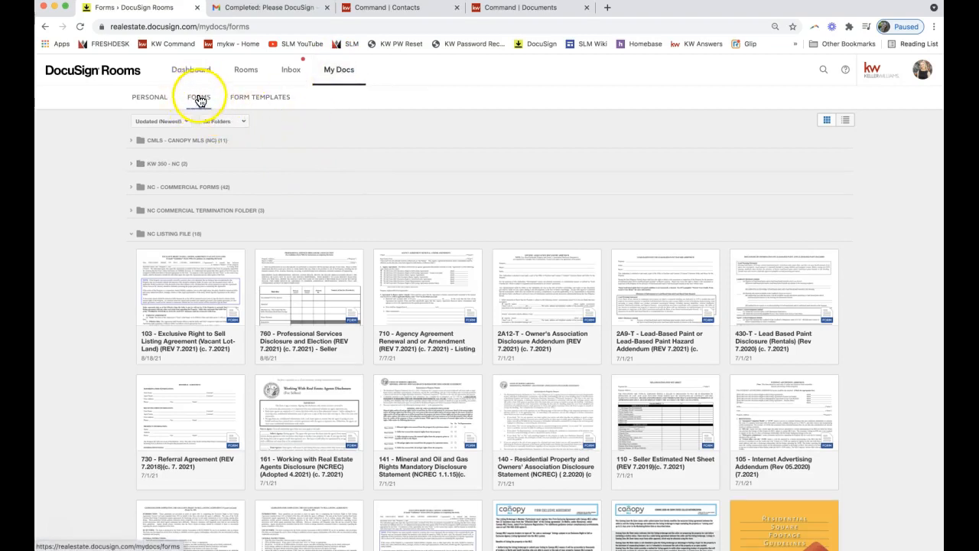
pyautogui.scroll(-3)
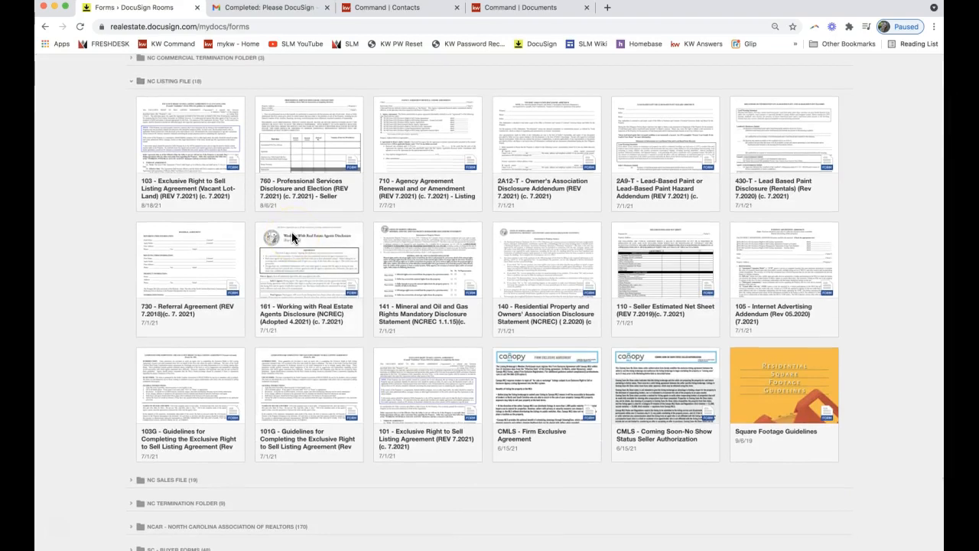
pyautogui.scroll(-3)
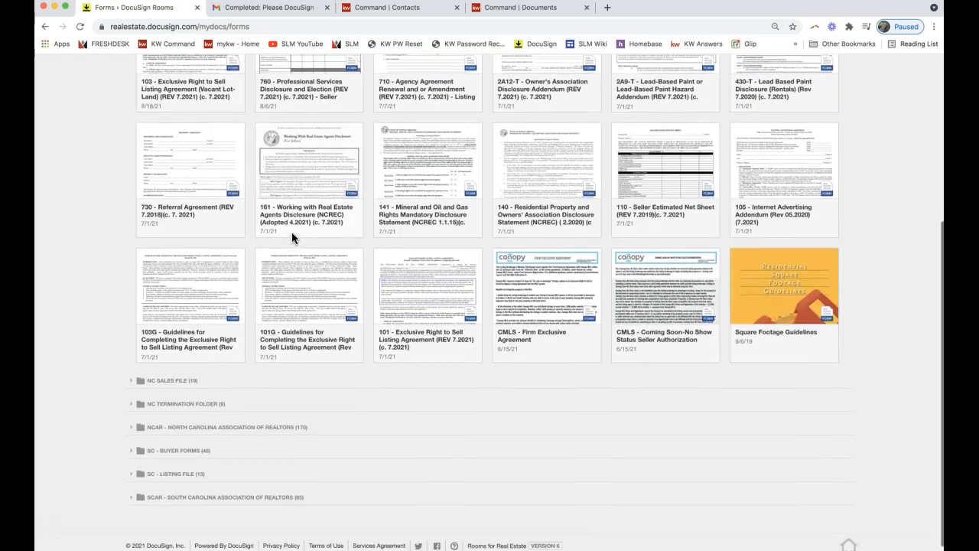
pyautogui.click(132, 380)
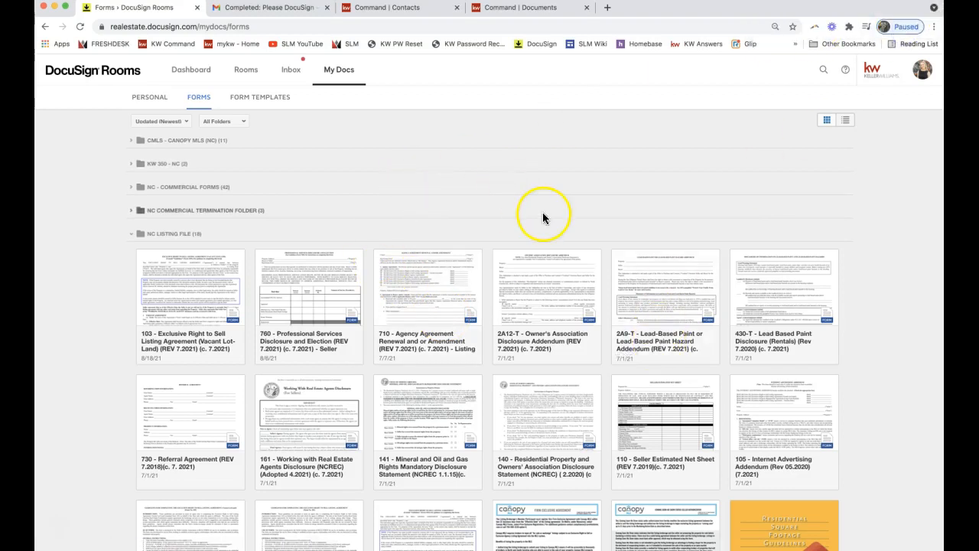
pyautogui.moveTo(306, 176)
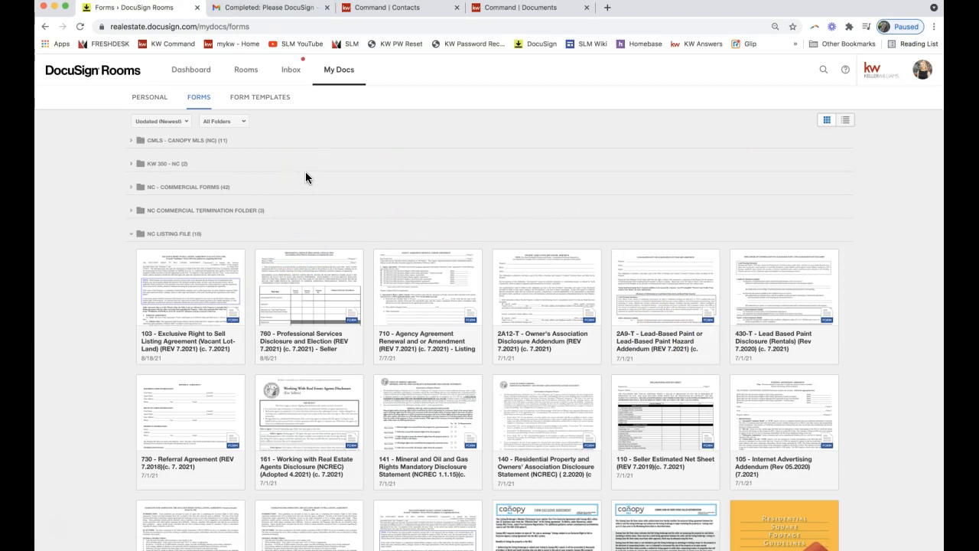
pyautogui.moveTo(56, 533)
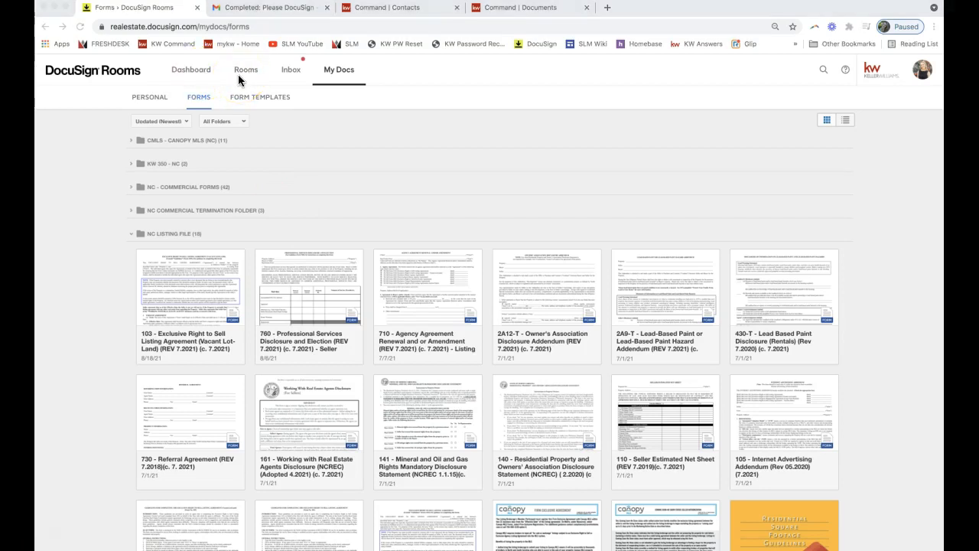
# Go to the Active rooms grid and start searching for a room
pyautogui.click(246, 69)
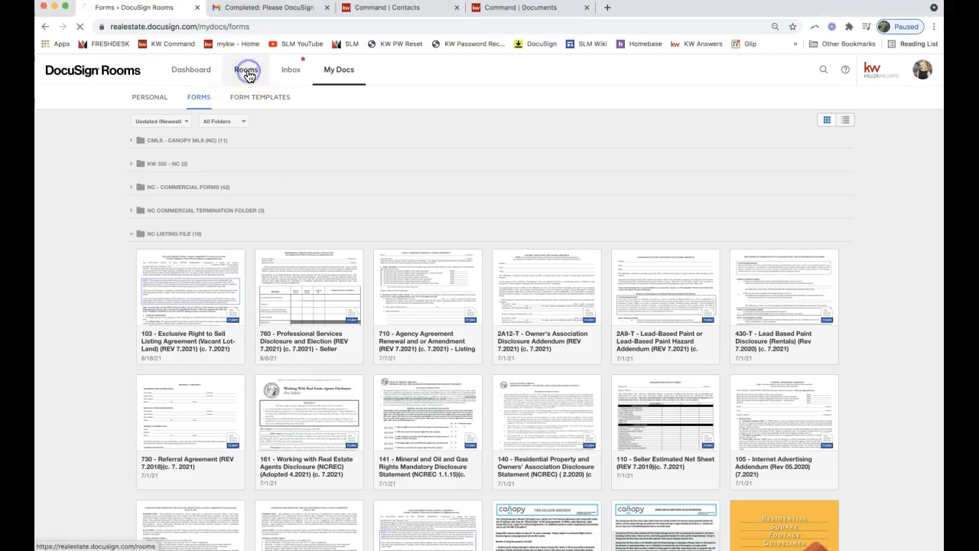
pyautogui.click(246, 69)
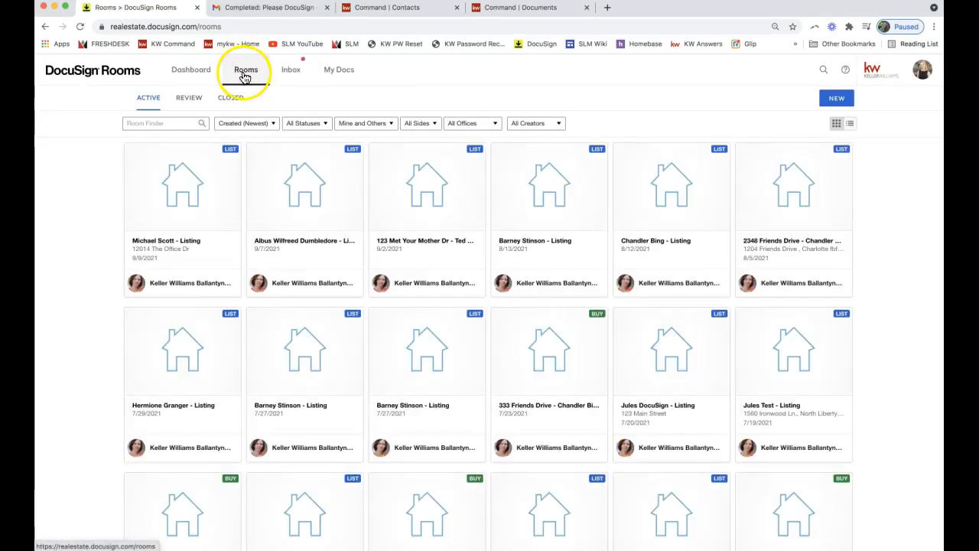
pyautogui.moveTo(190, 70)
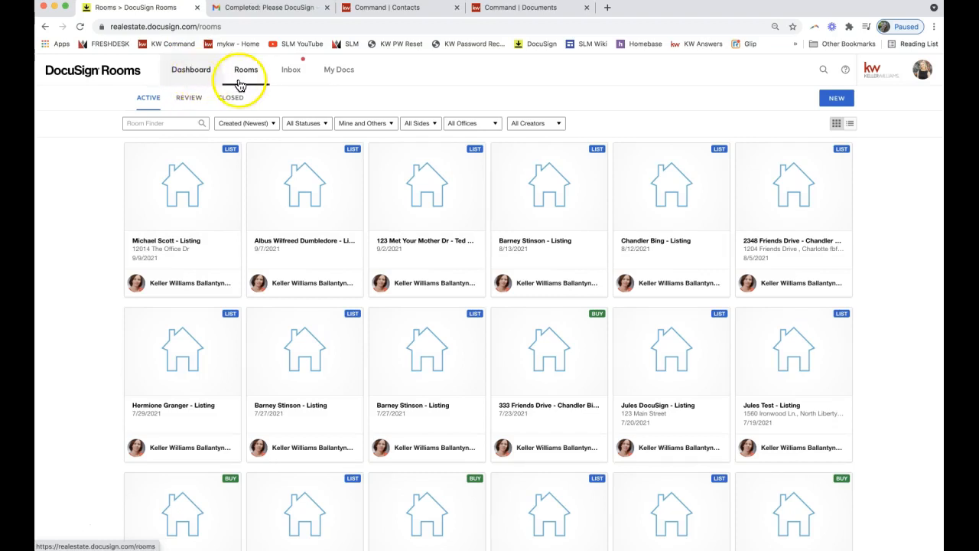
pyautogui.click(164, 123)
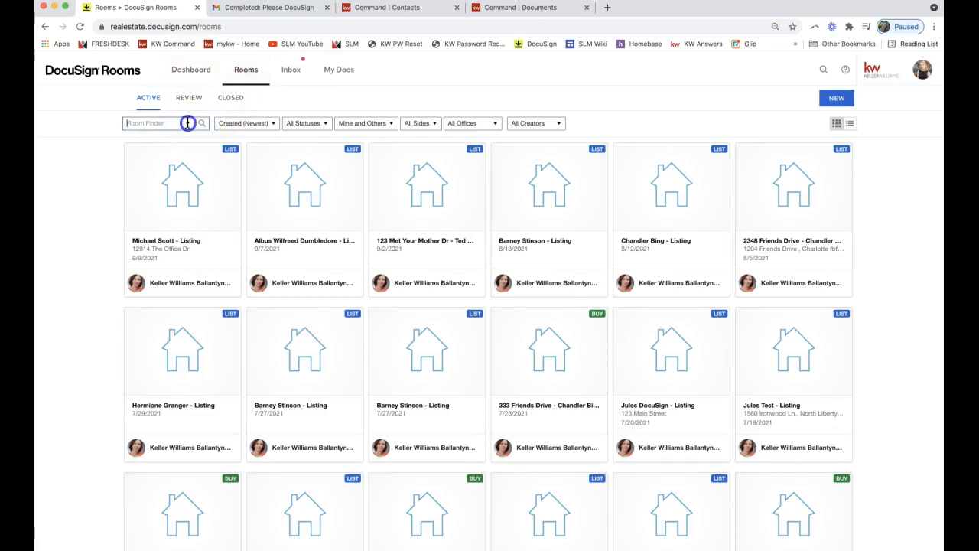
pyautogui.click(161, 123)
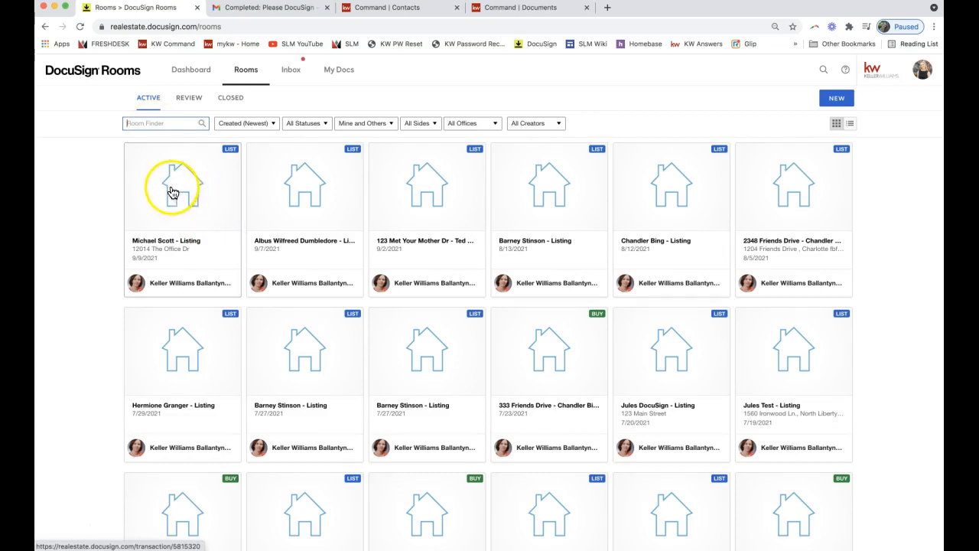
# Open the Michael Scott - Listing room and view its eleven documents
pyautogui.click(182, 185)
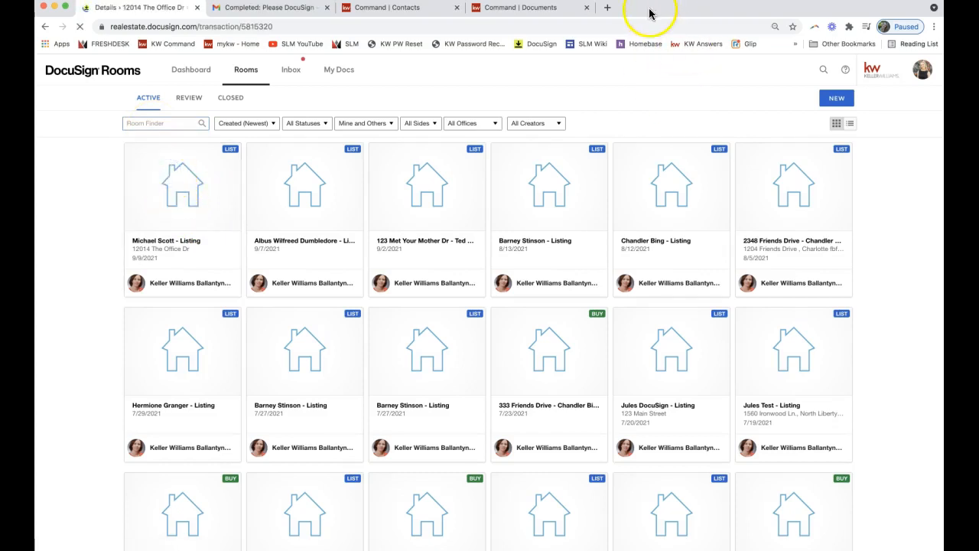
pyautogui.click(182, 187)
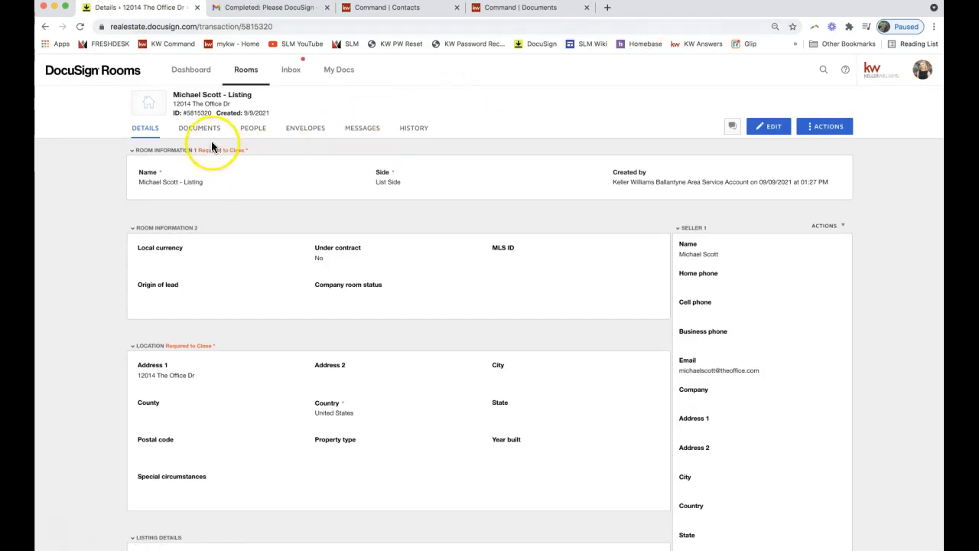
pyautogui.click(199, 128)
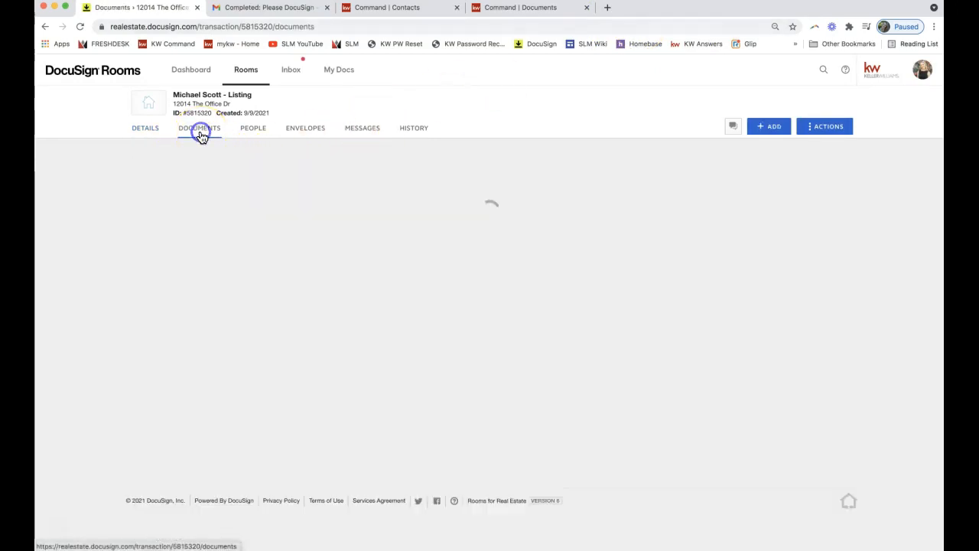
pyautogui.click(199, 128)
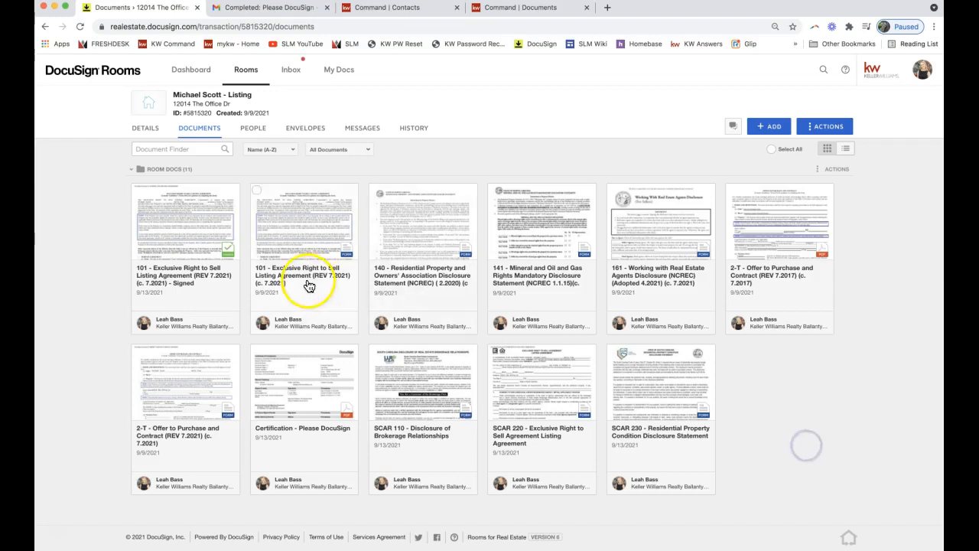
pyautogui.moveTo(193, 128)
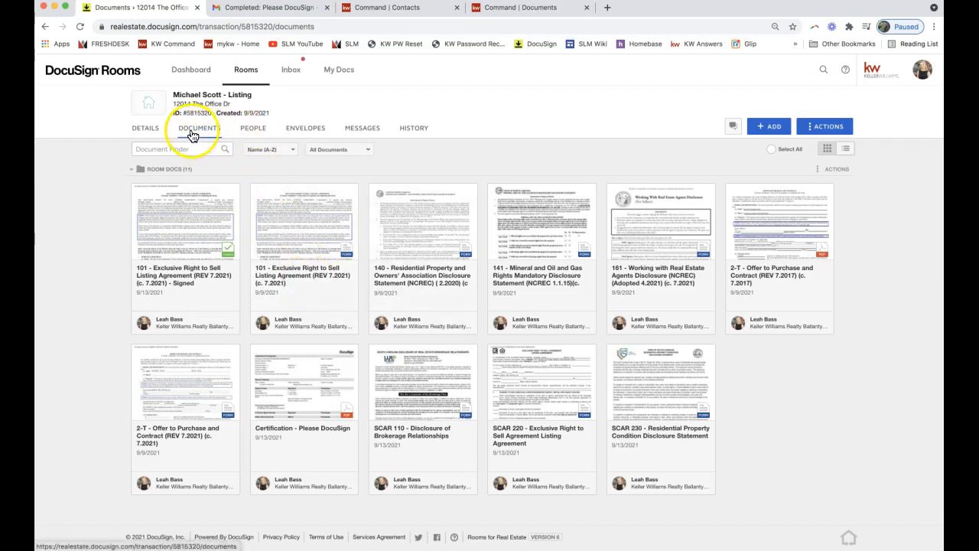
pyautogui.click(199, 127)
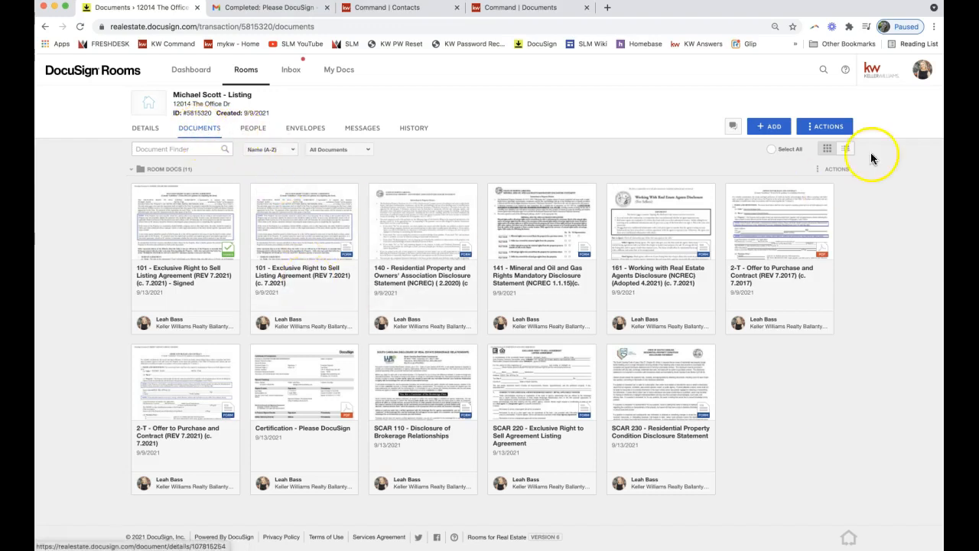
pyautogui.click(769, 127)
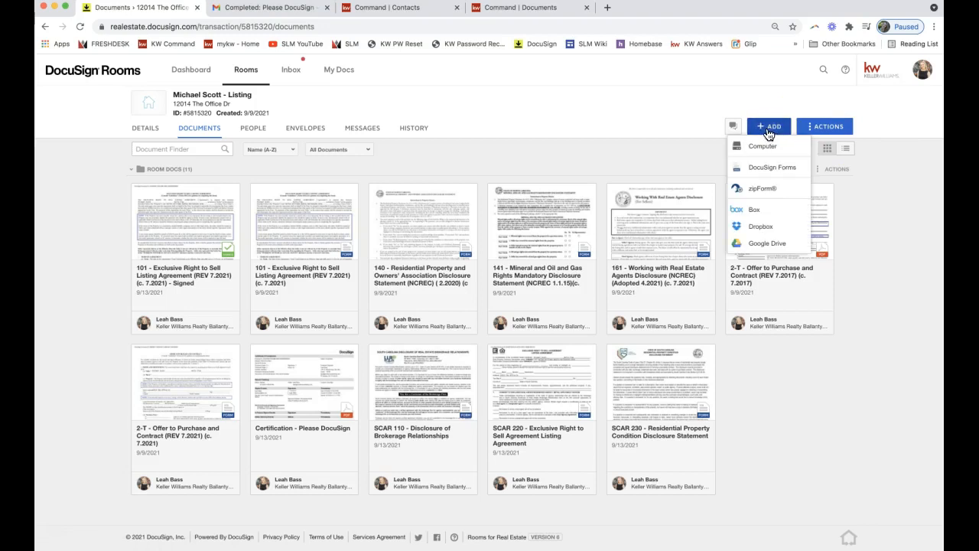
pyautogui.moveTo(769, 134)
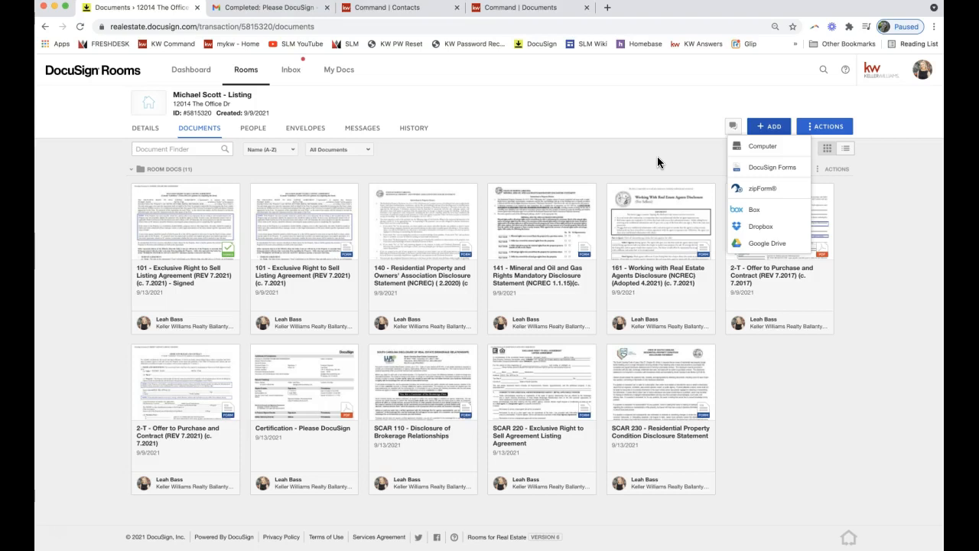
pyautogui.moveTo(679, 165)
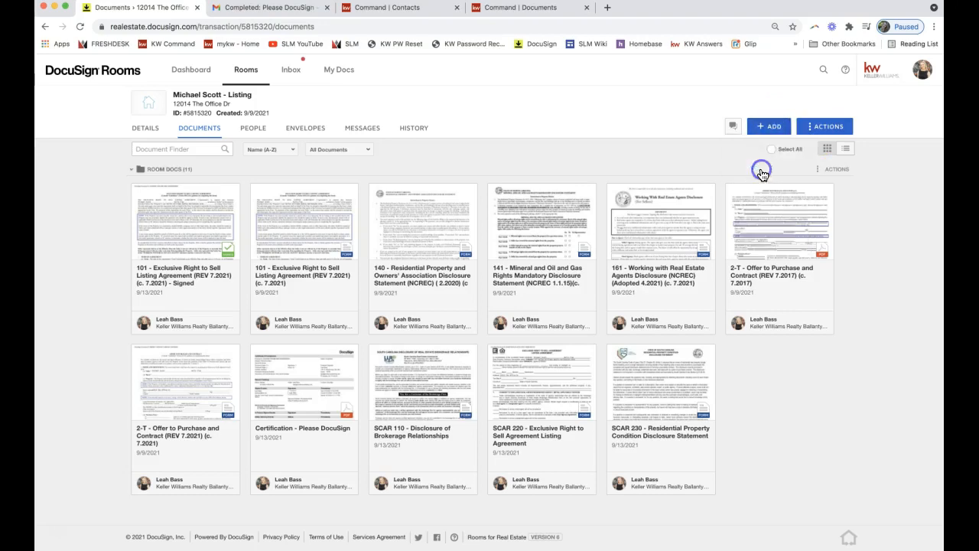
# Add forms 101G Guidelines and 103 Exclusive Right to Sell (Vacant Lot-Land) to the room
pyautogui.click(769, 126)
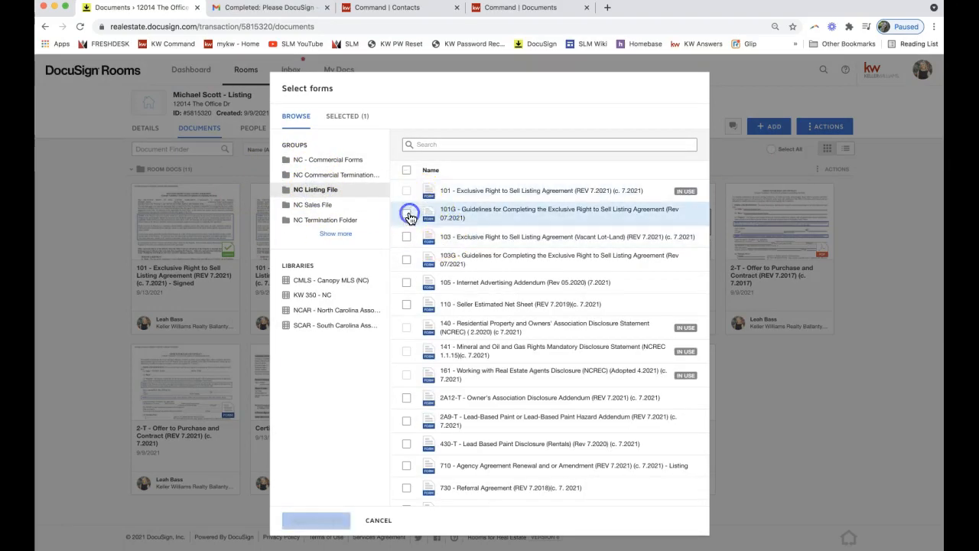
pyautogui.click(406, 239)
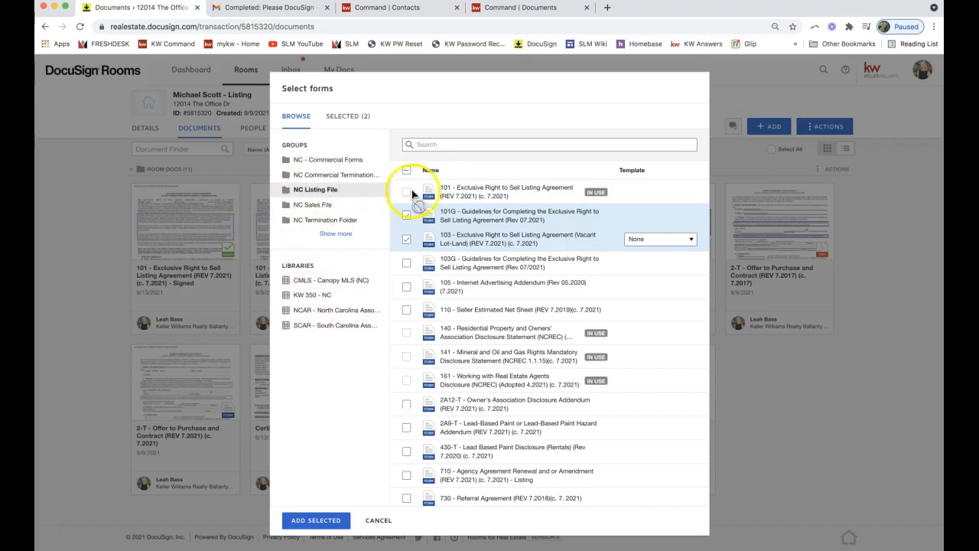
pyautogui.click(406, 215)
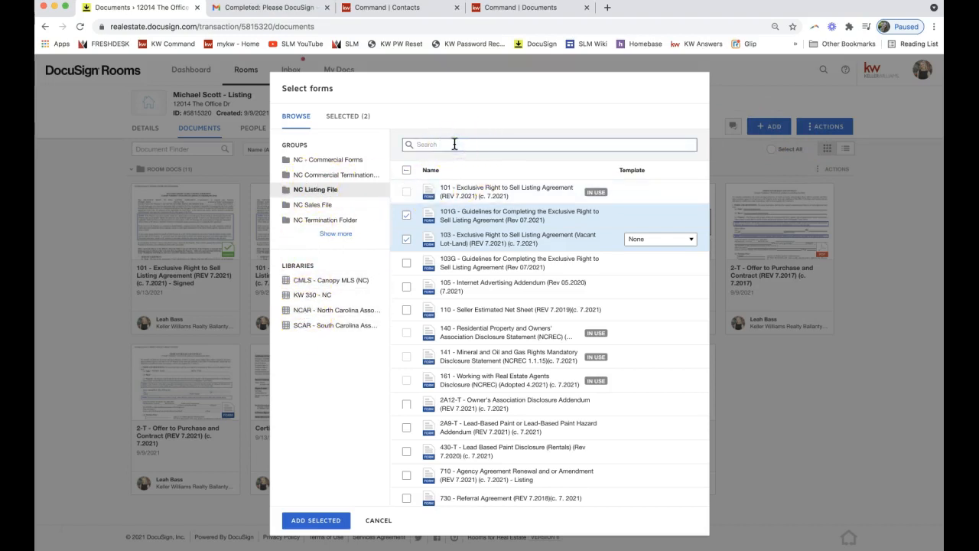
pyautogui.click(406, 239)
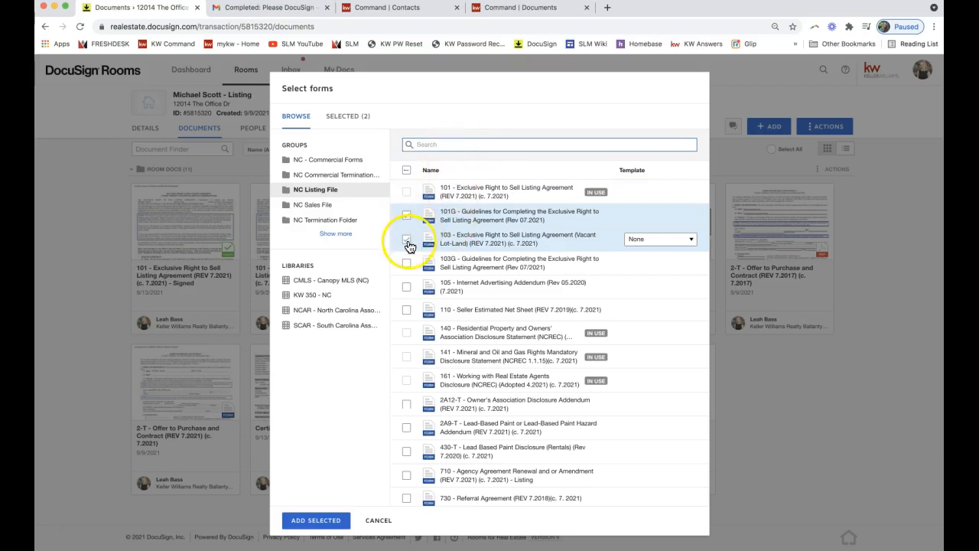
pyautogui.click(316, 520)
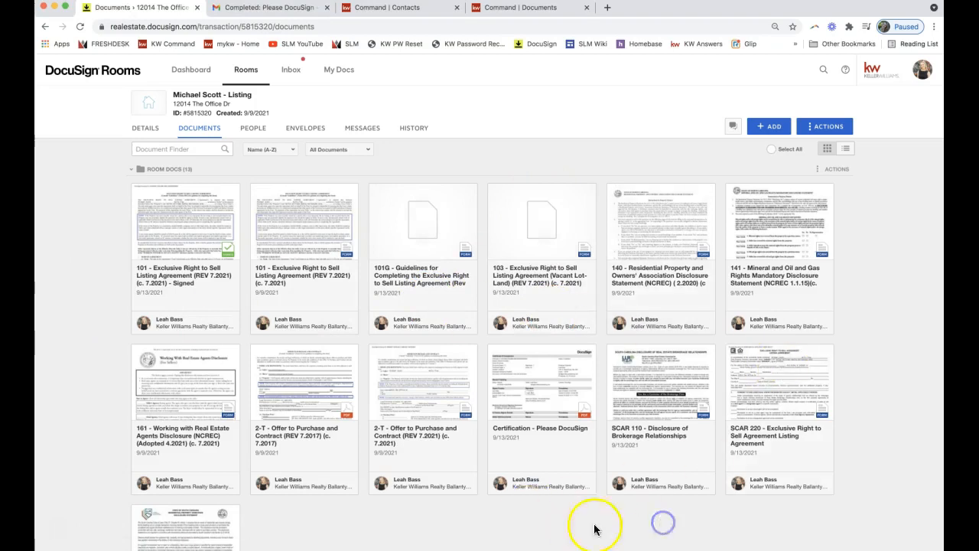
pyautogui.moveTo(493, 503)
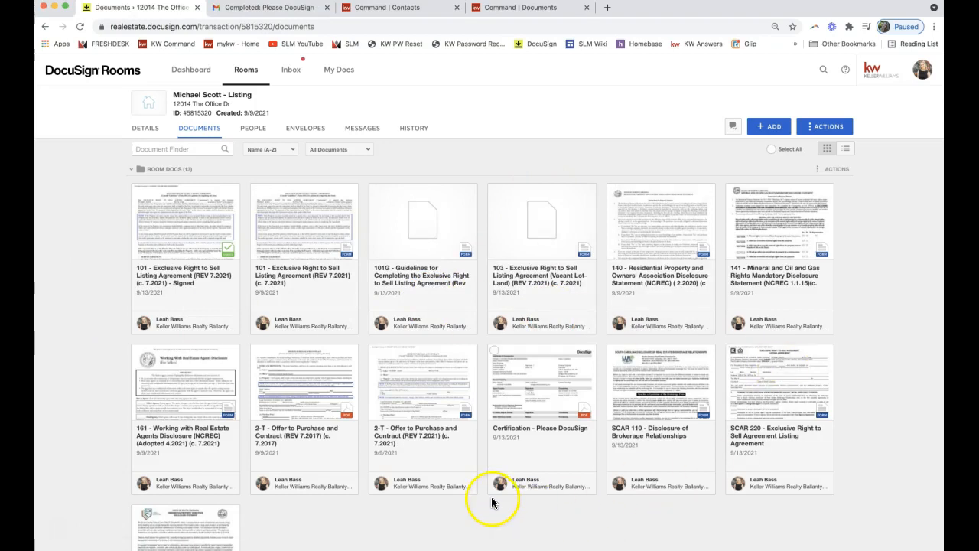
pyautogui.moveTo(277, 231)
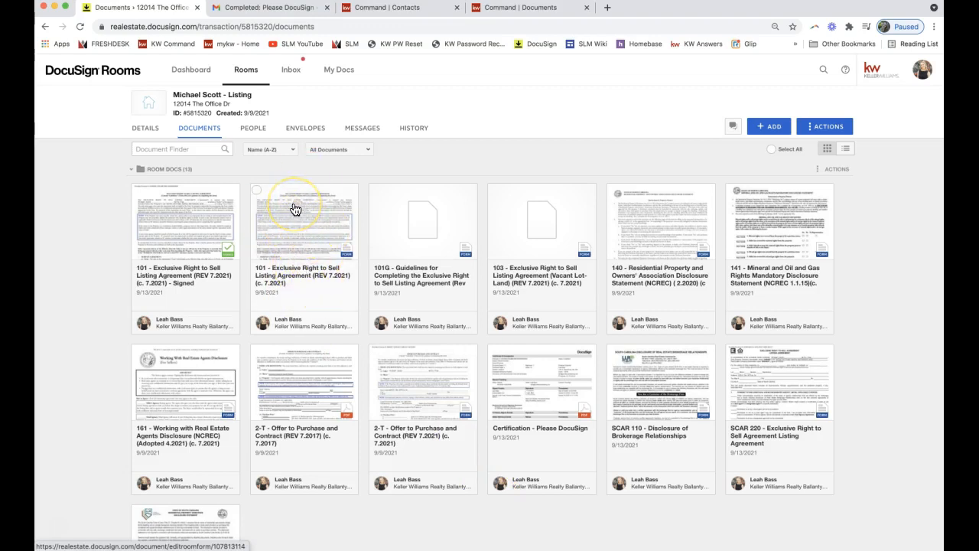
pyautogui.moveTo(659, 243)
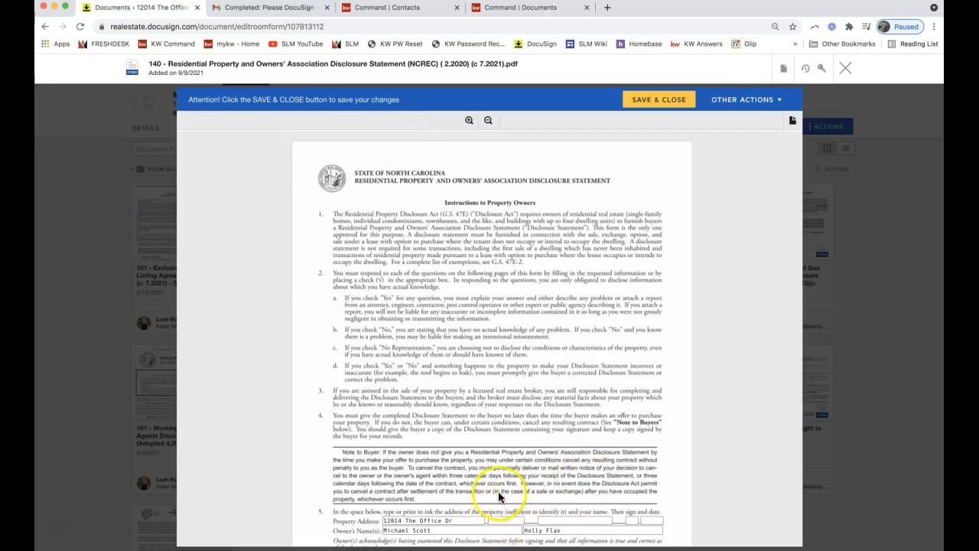
pyautogui.moveTo(520, 275)
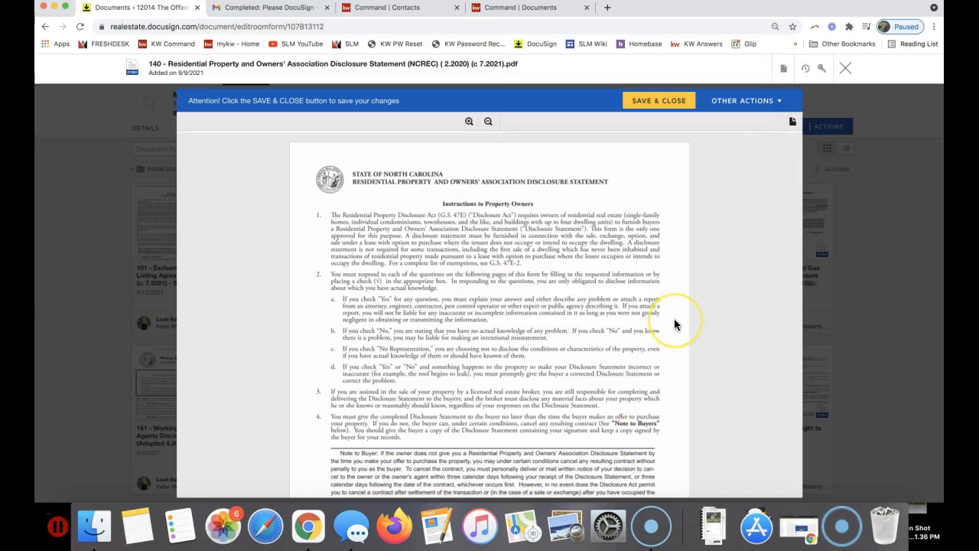
# Fill form 140's Property Address with '12014 The Office Dr' and save it
pyautogui.scroll(-3)
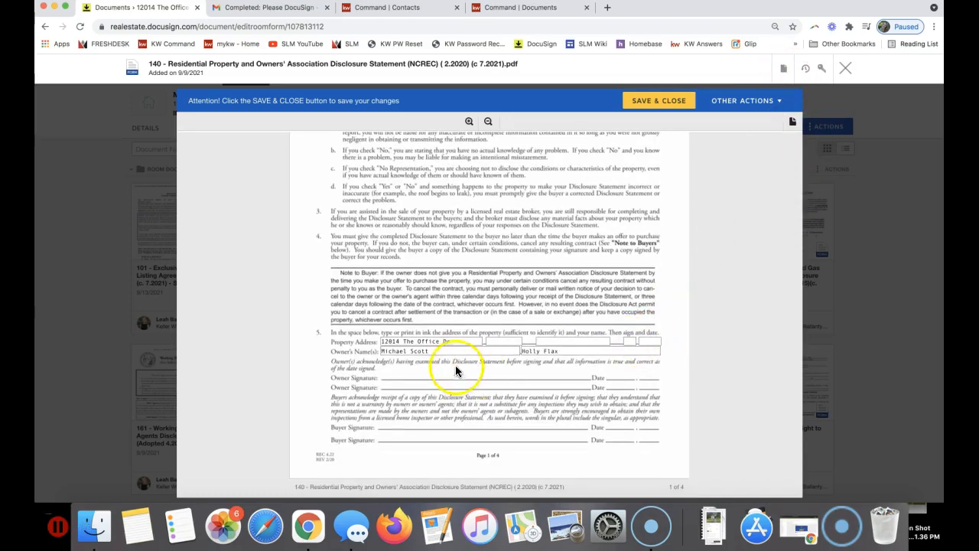
pyautogui.click(444, 351)
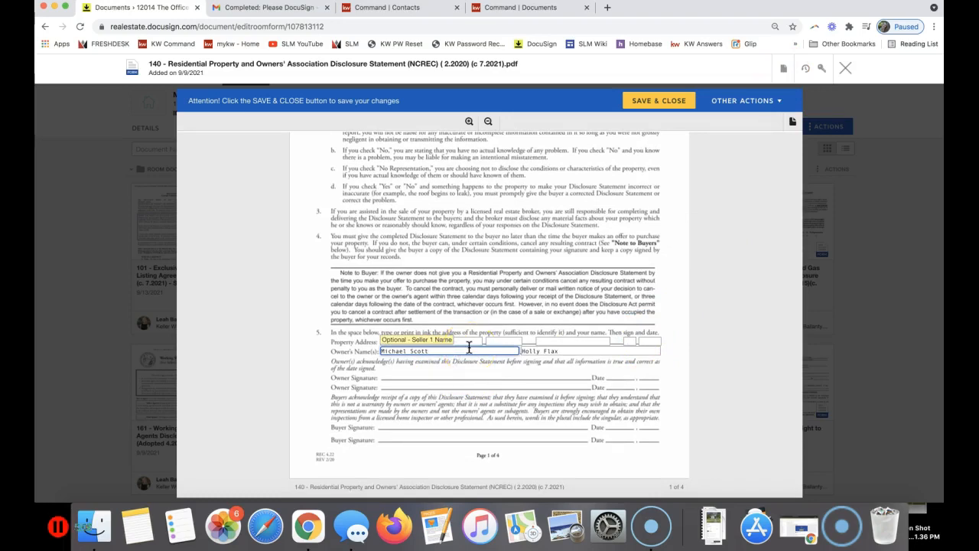
pyautogui.write('12014 The Office Dr')
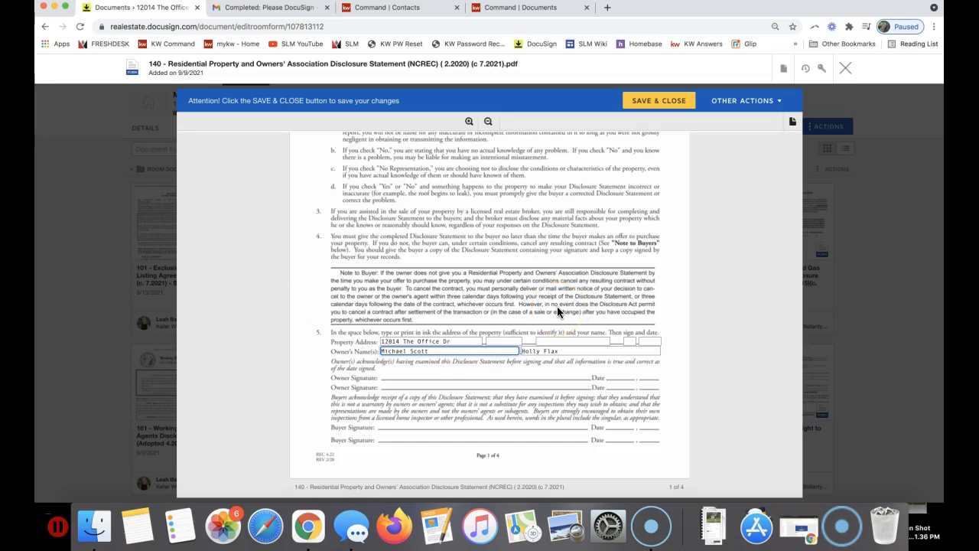
pyautogui.scroll(-3)
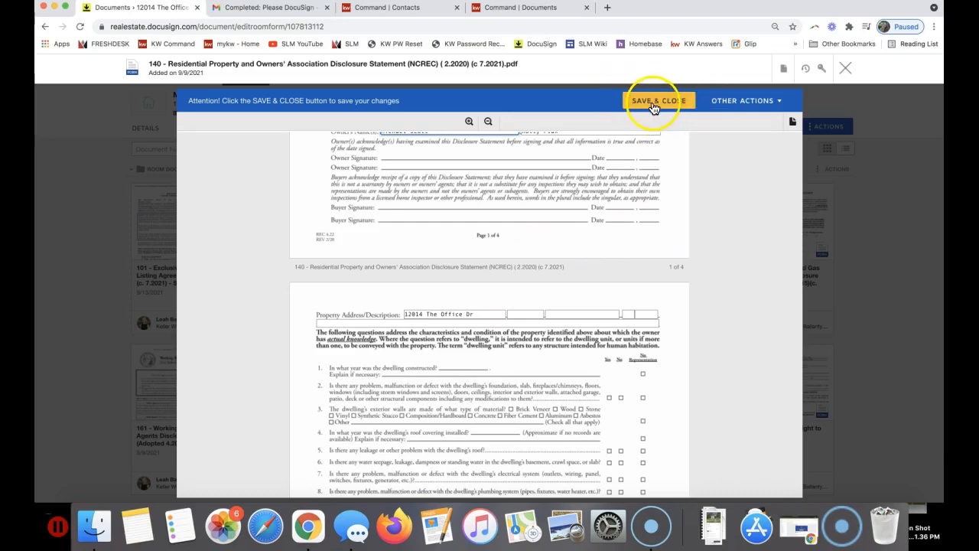
pyautogui.click(659, 100)
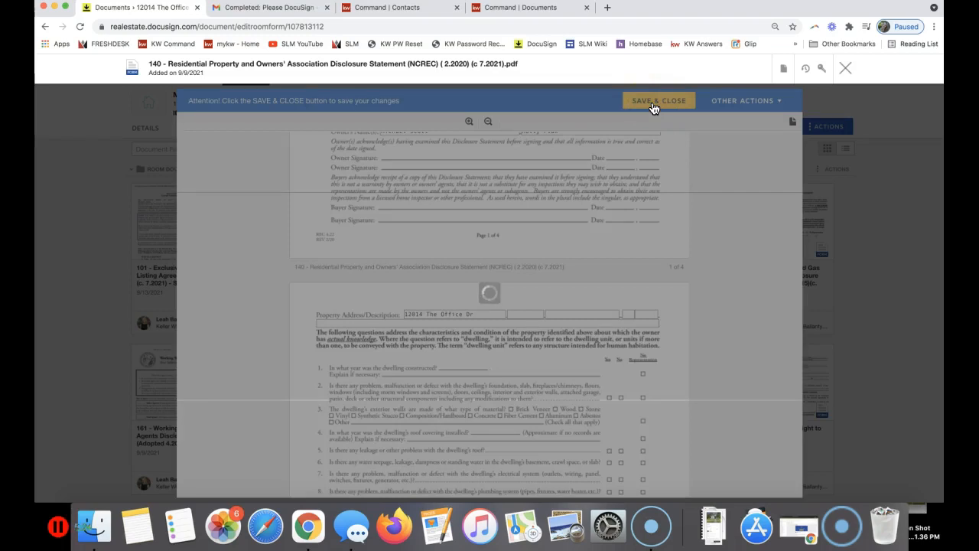
pyautogui.click(658, 100)
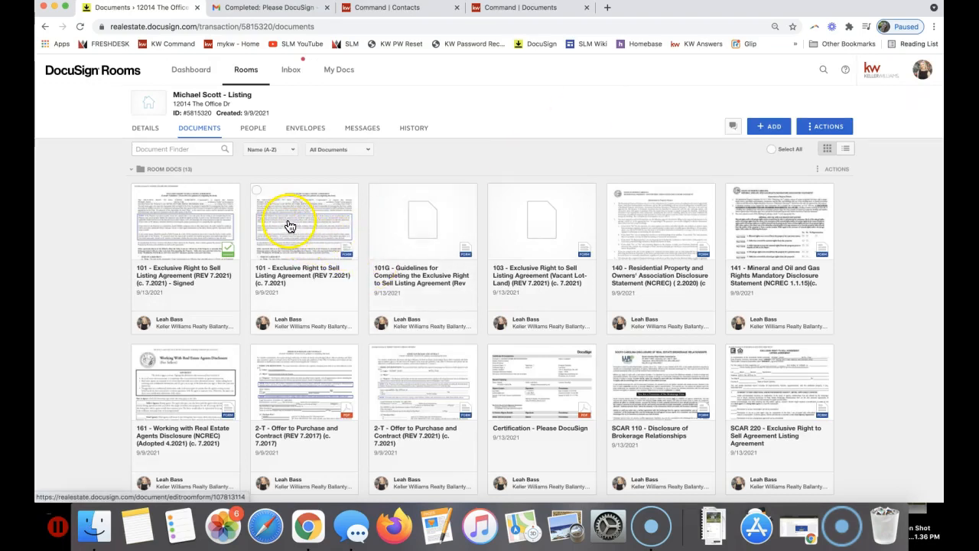
# Open the unsigned 101 listing agreement and confirm seller Michael Scott is filled
pyautogui.click(289, 226)
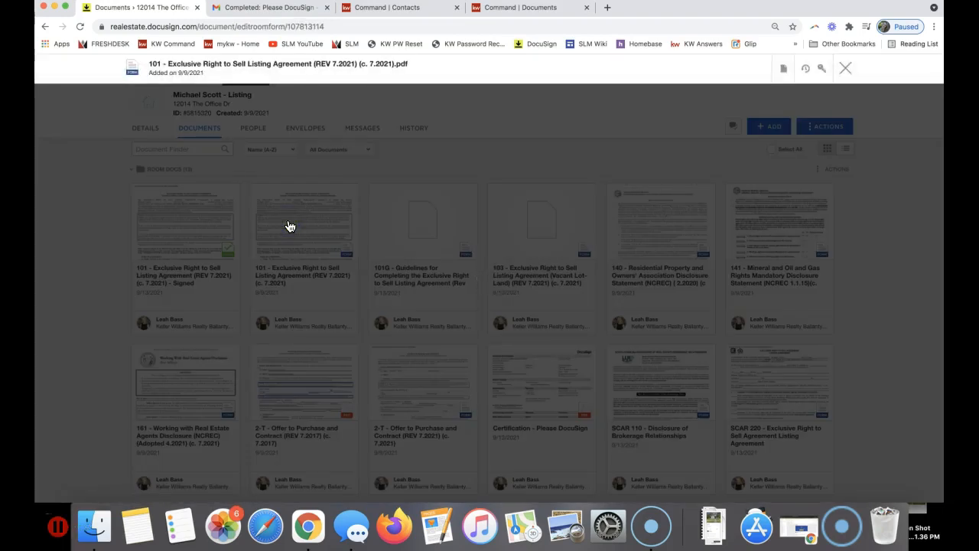
pyautogui.click(304, 221)
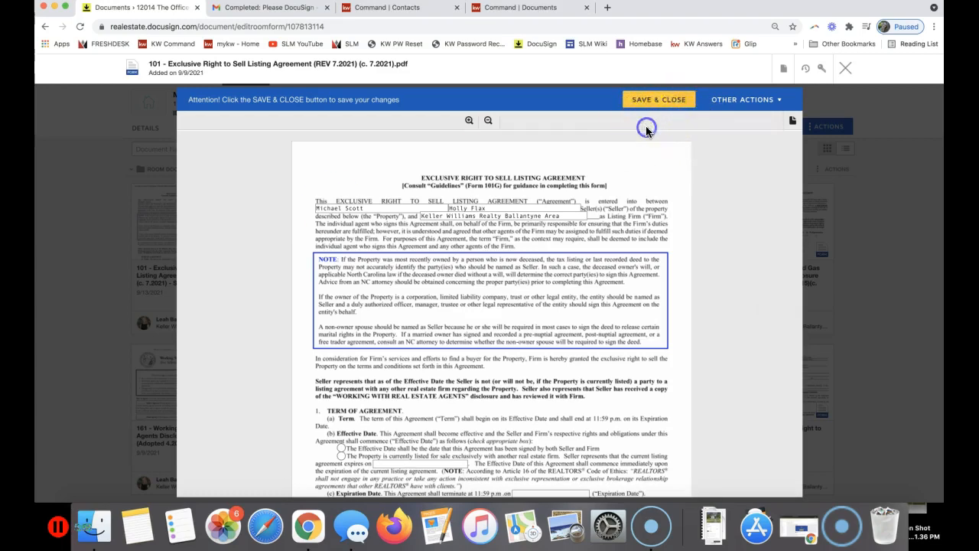
pyautogui.moveTo(659, 99)
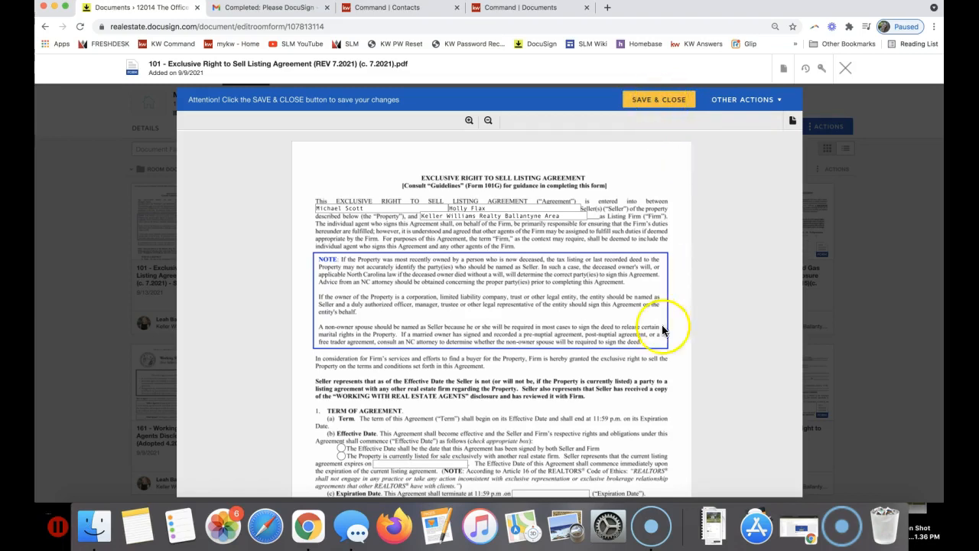
pyautogui.moveTo(562, 273)
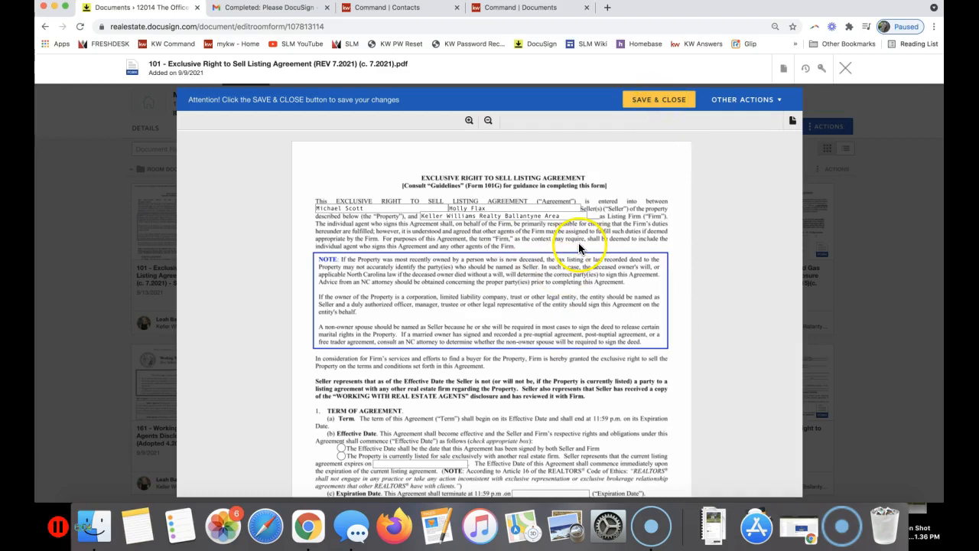
pyautogui.click(374, 208)
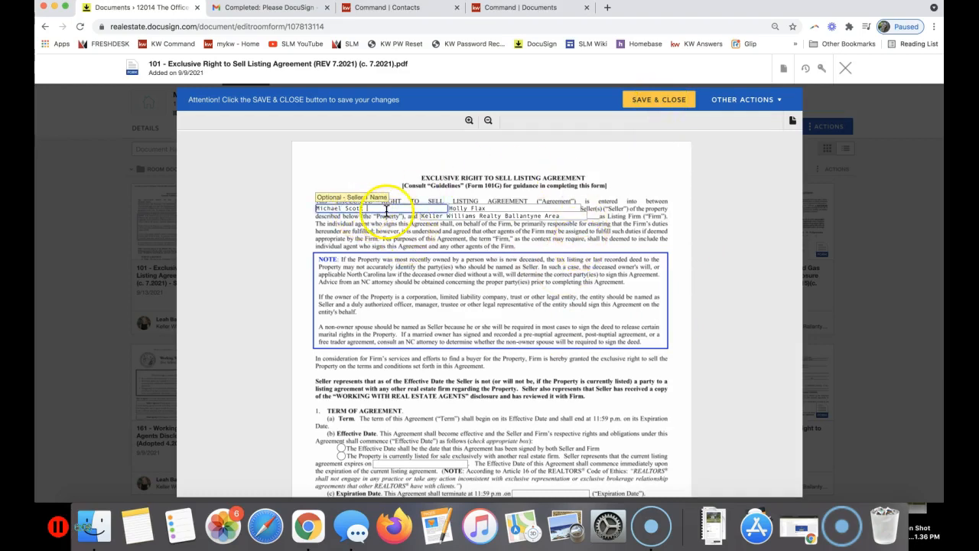
pyautogui.click(783, 69)
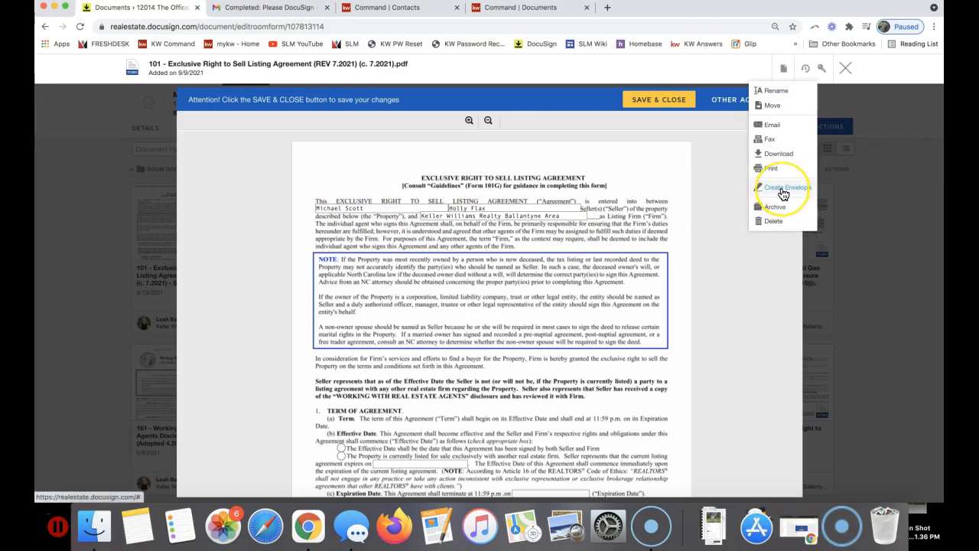
pyautogui.moveTo(664, 99)
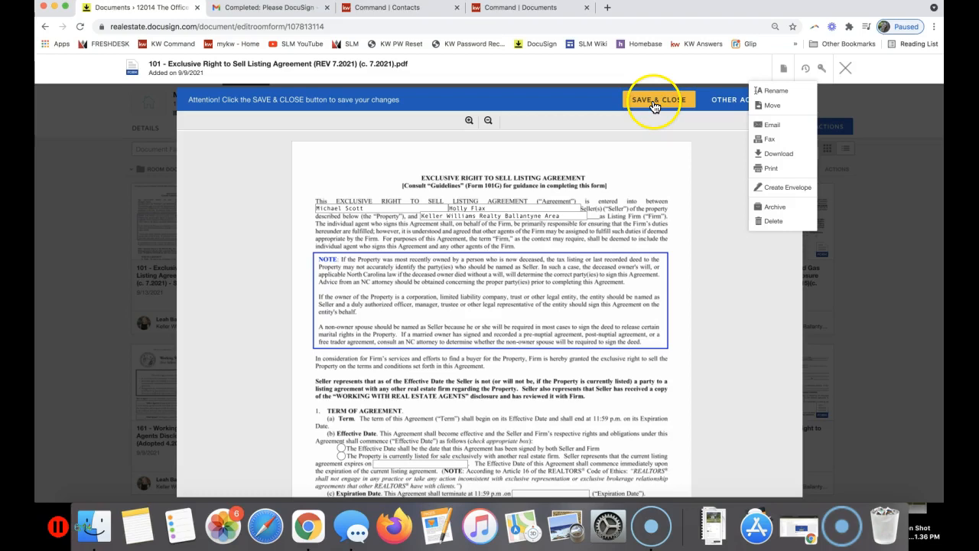
pyautogui.moveTo(570, 241)
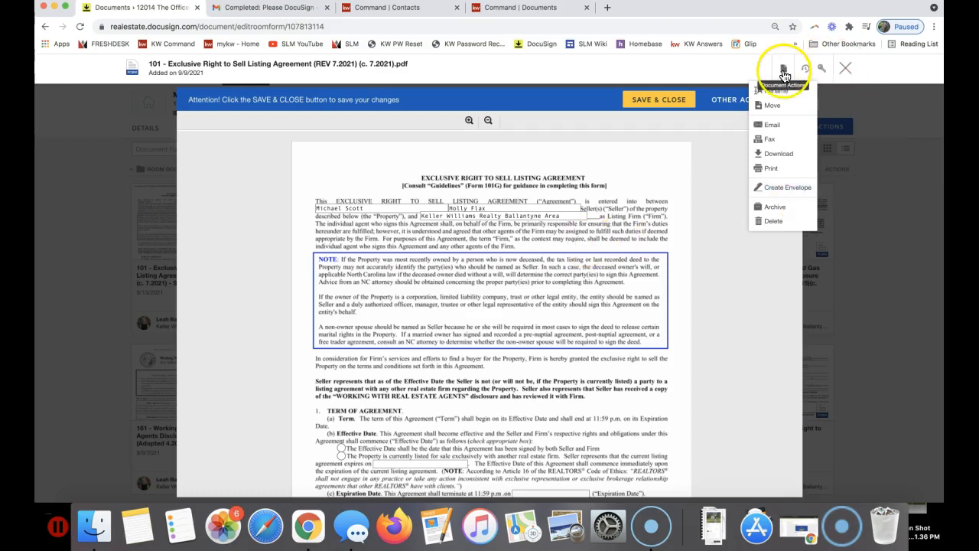
pyautogui.moveTo(780, 77)
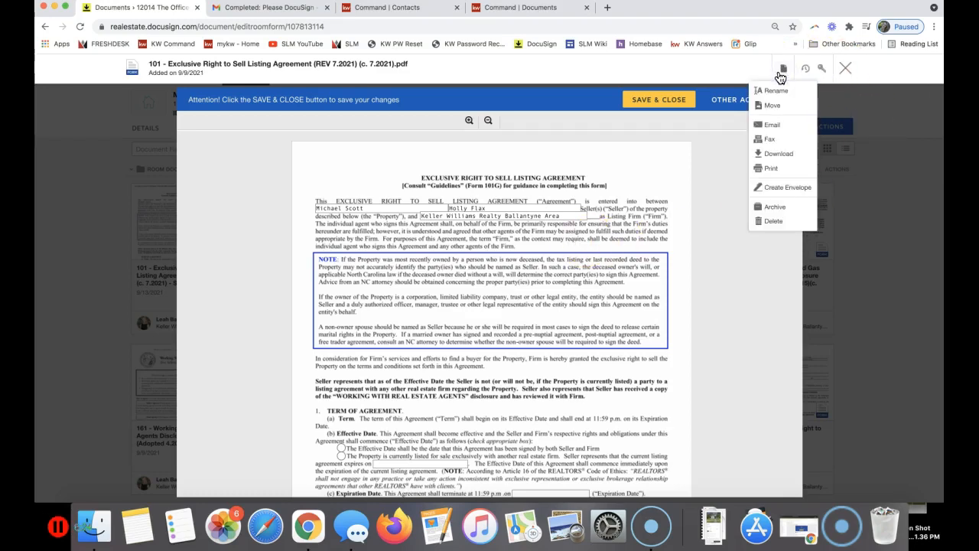
pyautogui.moveTo(787, 187)
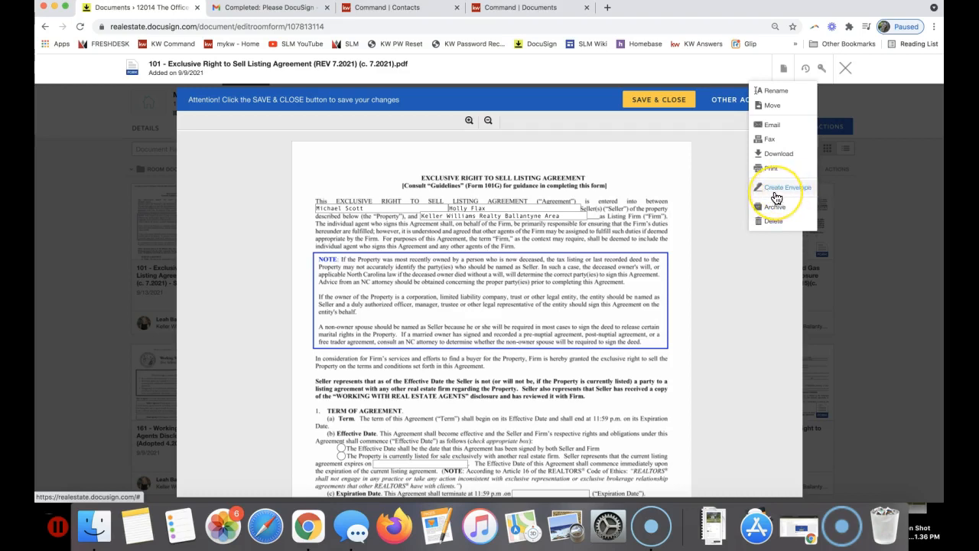
pyautogui.moveTo(685, 129)
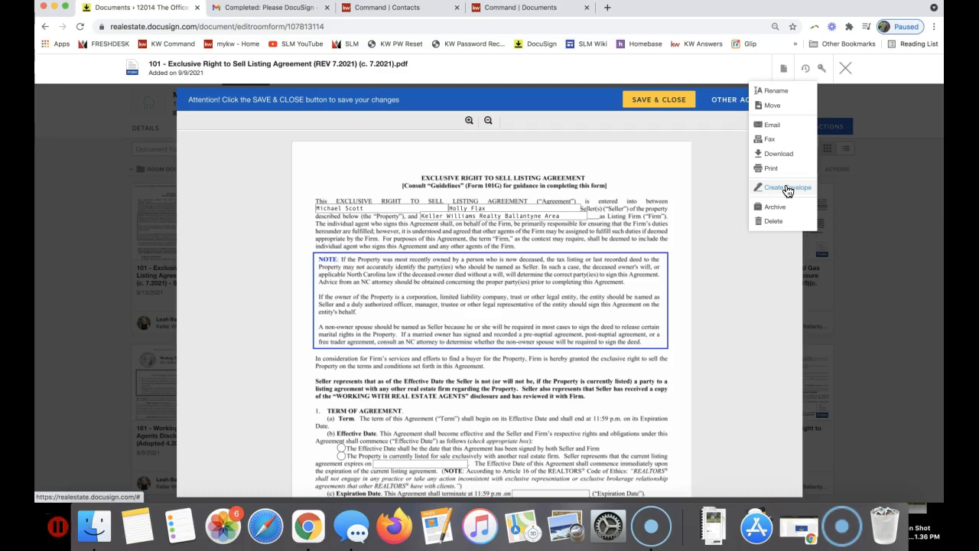
# Create a new envelope from the 101 Exclusive Right to Sell listing agreement
pyautogui.click(783, 187)
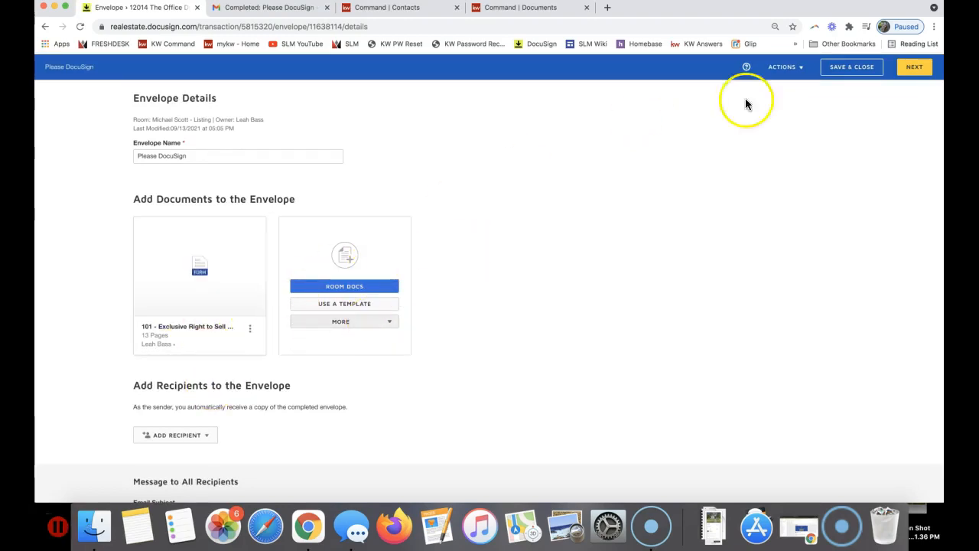
pyautogui.moveTo(200, 266)
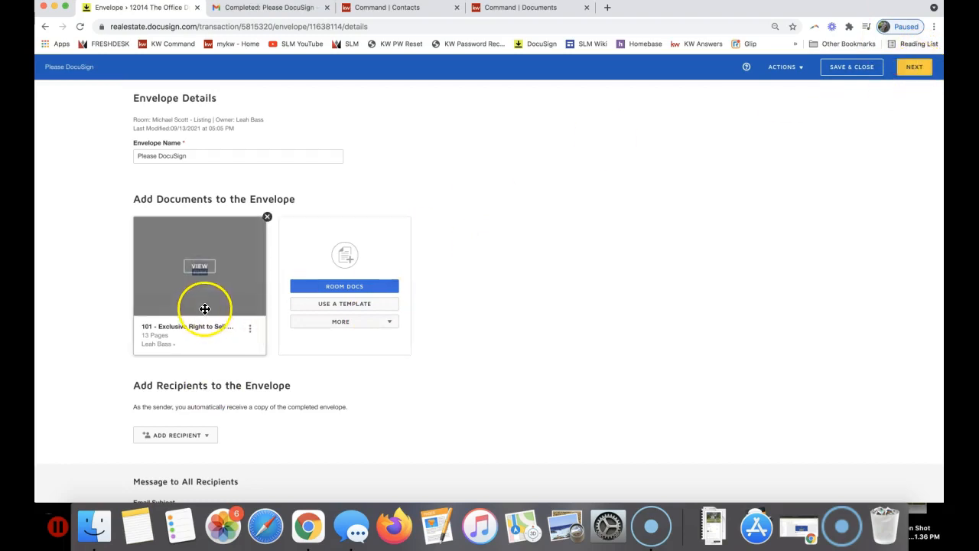